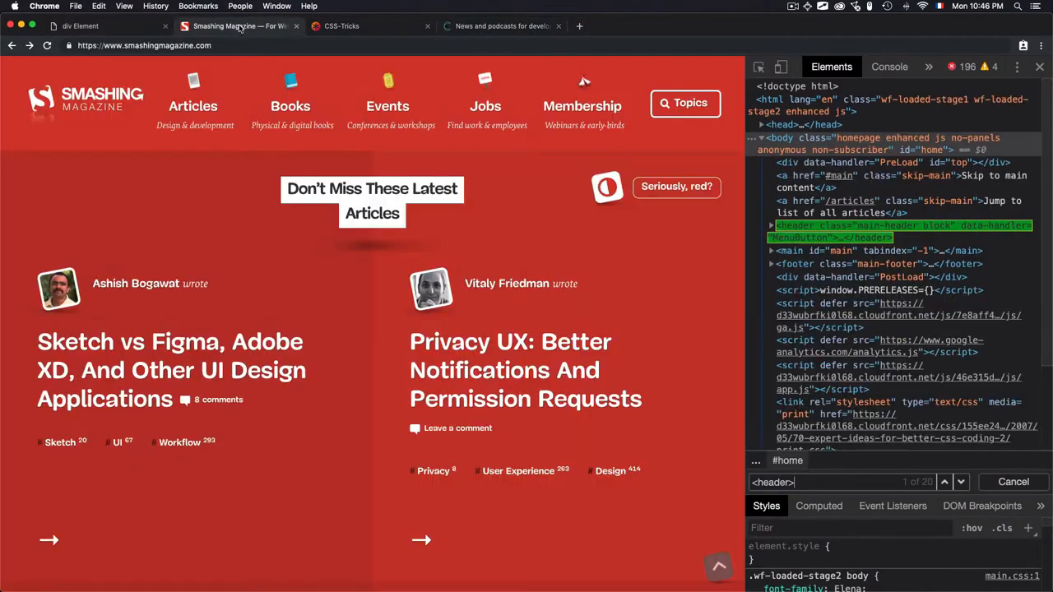
pyautogui.moveTo(238, 26)
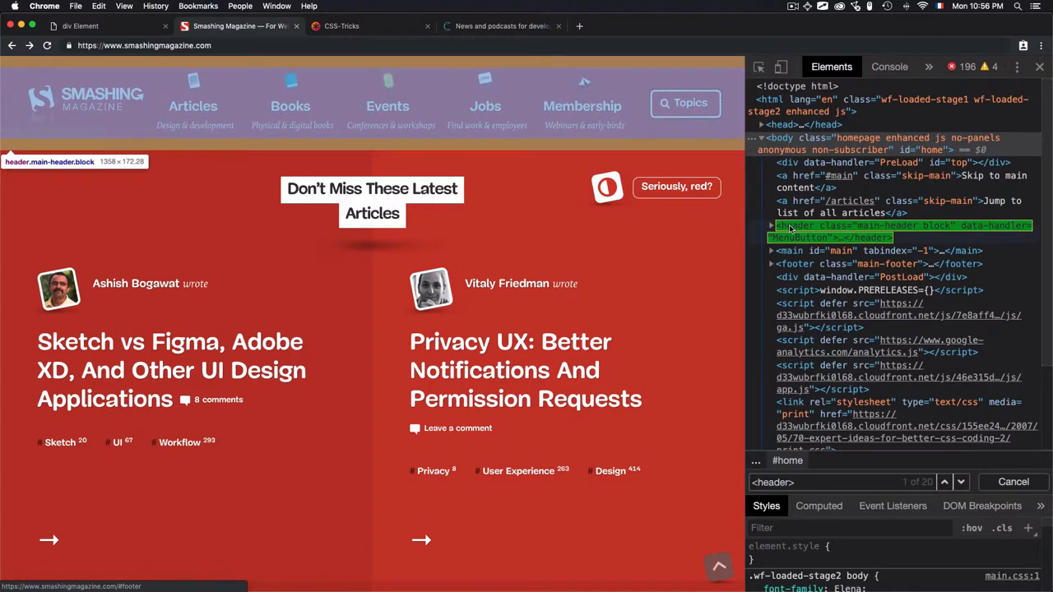
pyautogui.moveTo(653, 257)
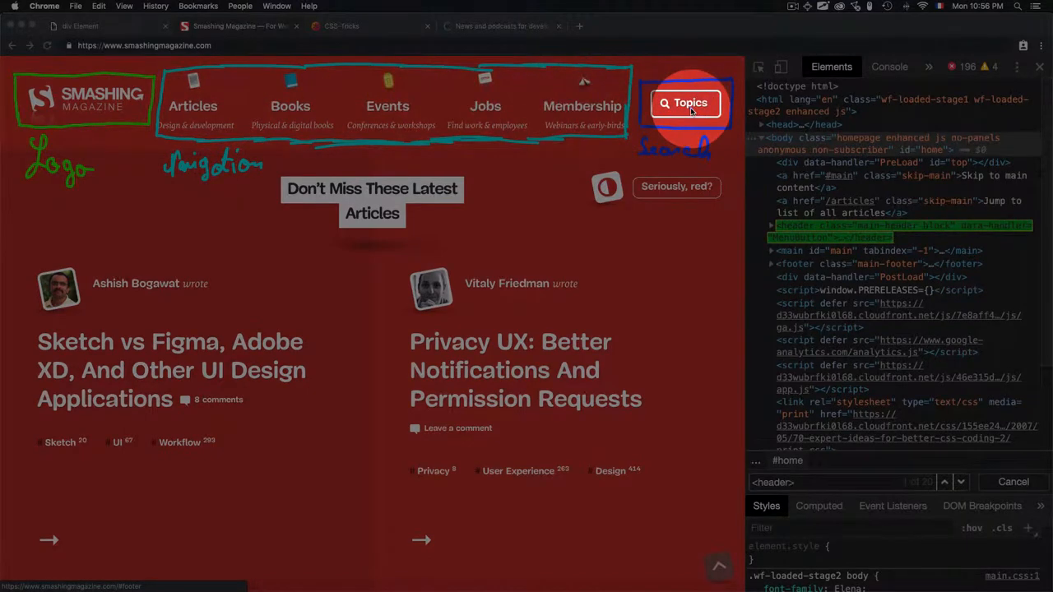
# Browse the topics search panel, then view the CSS-Tricks and Changelog pages to examine their headers.
pyautogui.click(685, 103)
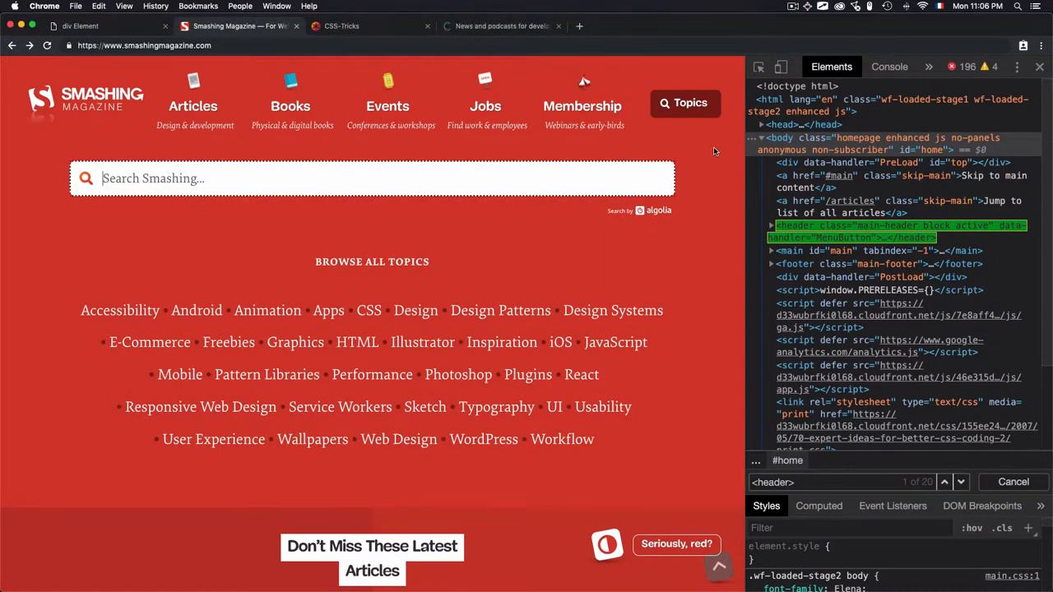
pyautogui.scroll(-3)
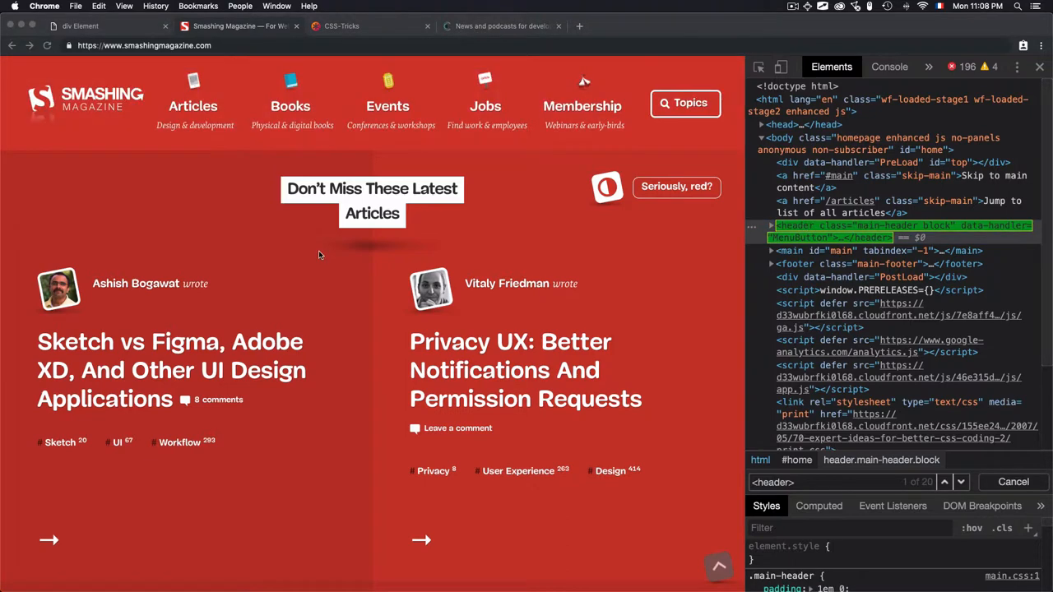
pyautogui.click(342, 26)
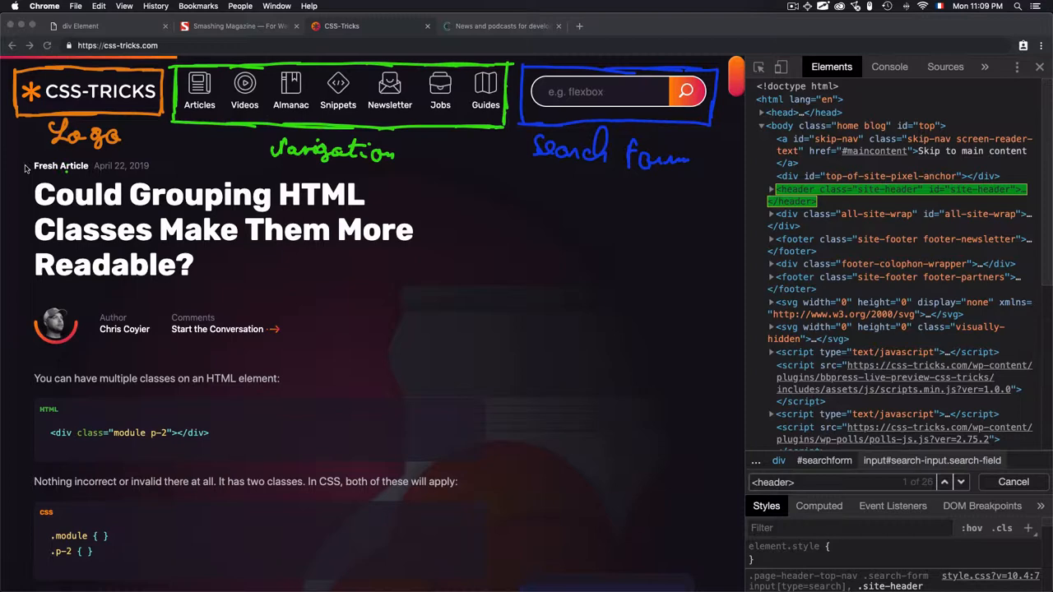
pyautogui.click(502, 25)
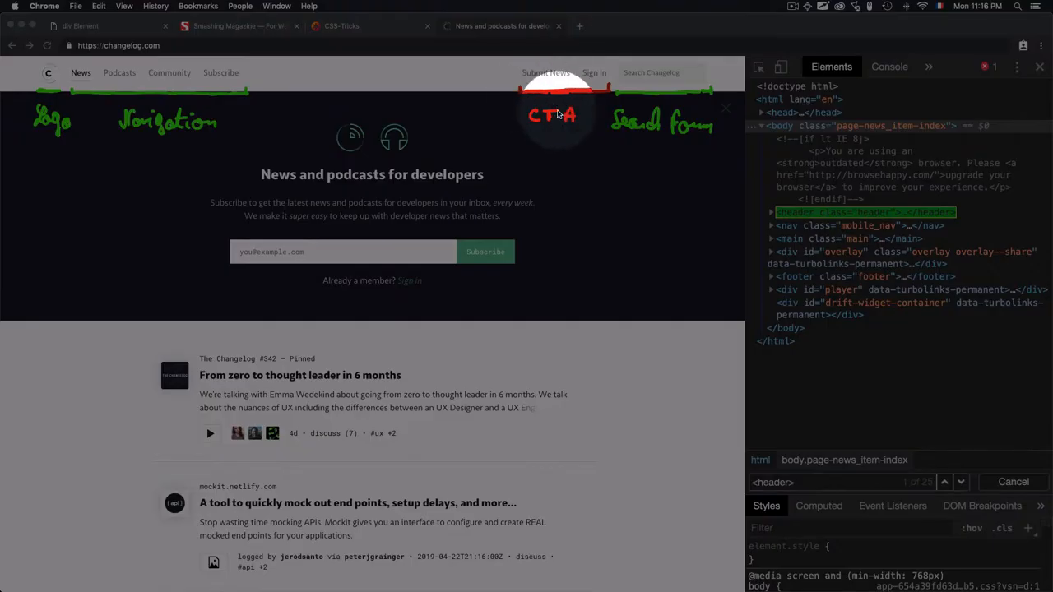
pyautogui.moveTo(545, 82)
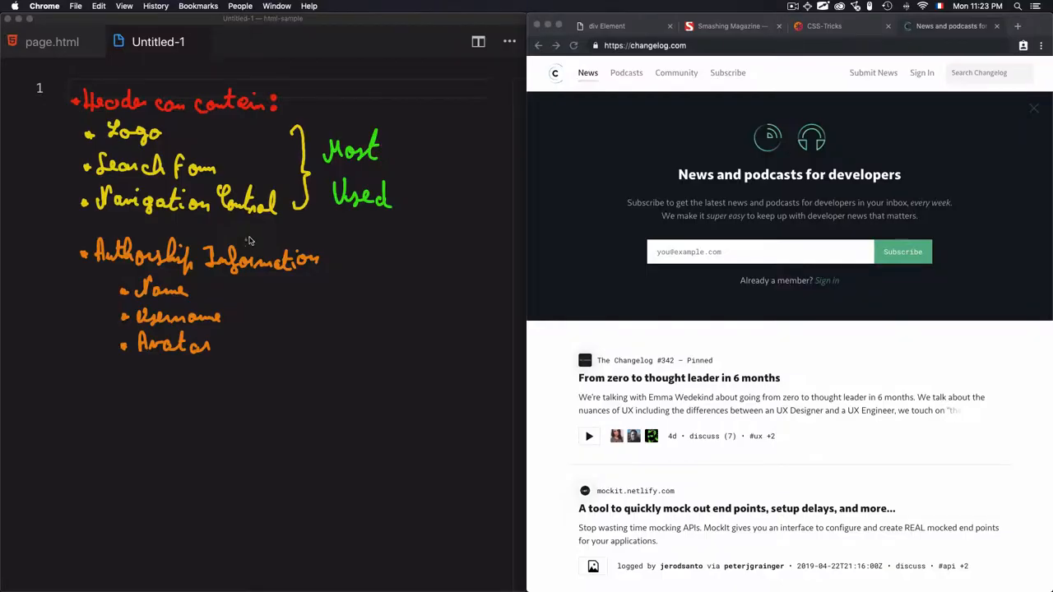
pyautogui.moveTo(127, 162)
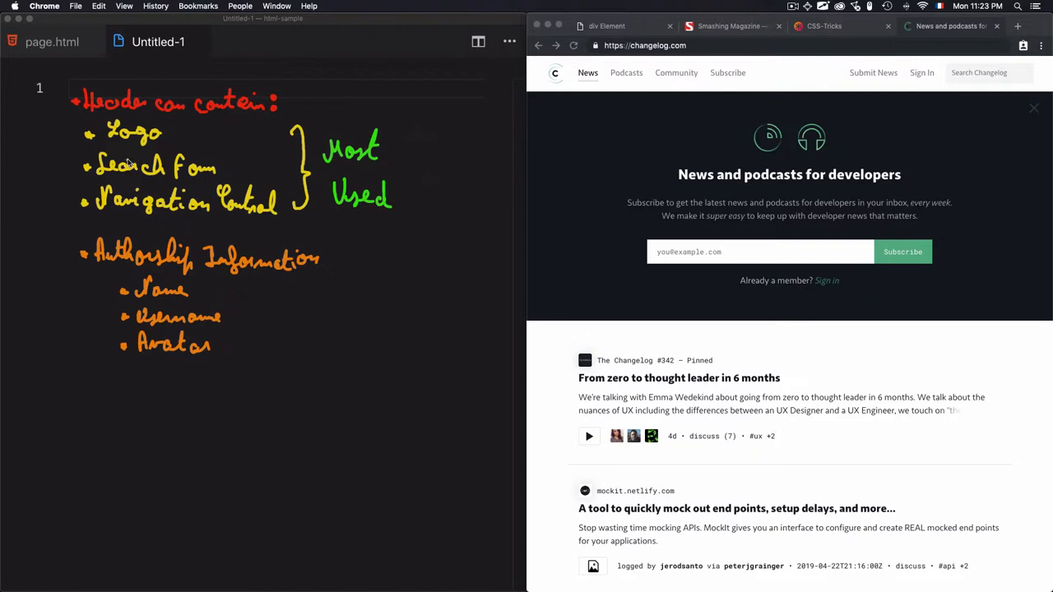
pyautogui.moveTo(368, 169)
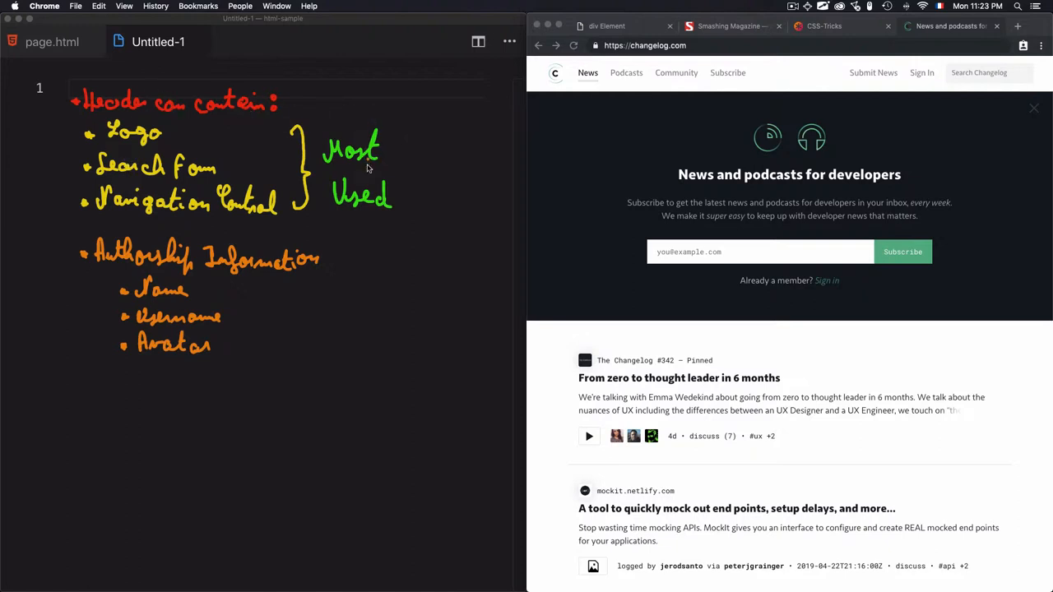
pyautogui.moveTo(87, 216)
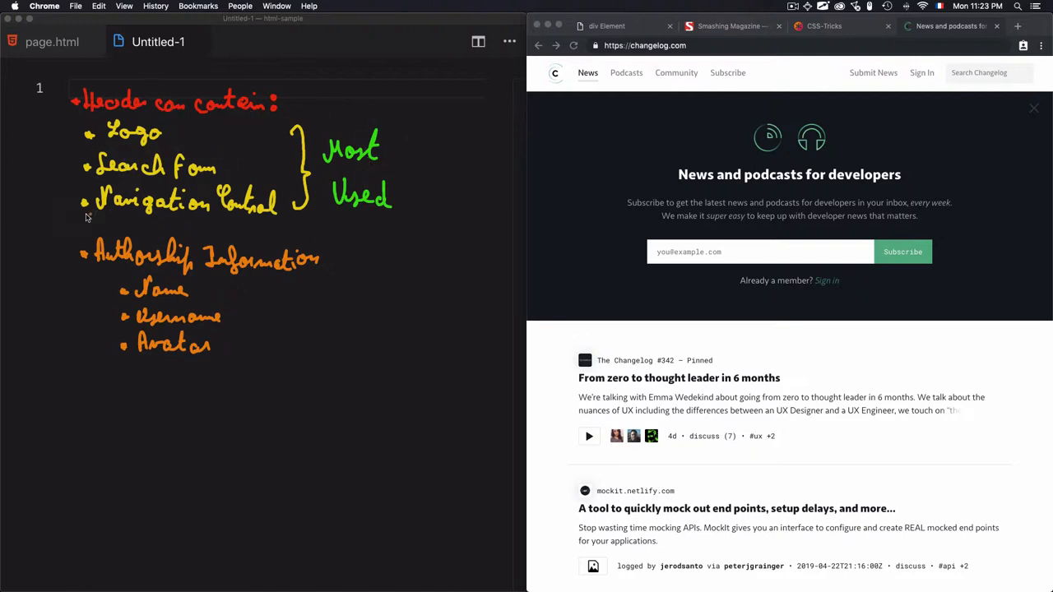
pyautogui.moveTo(247, 214)
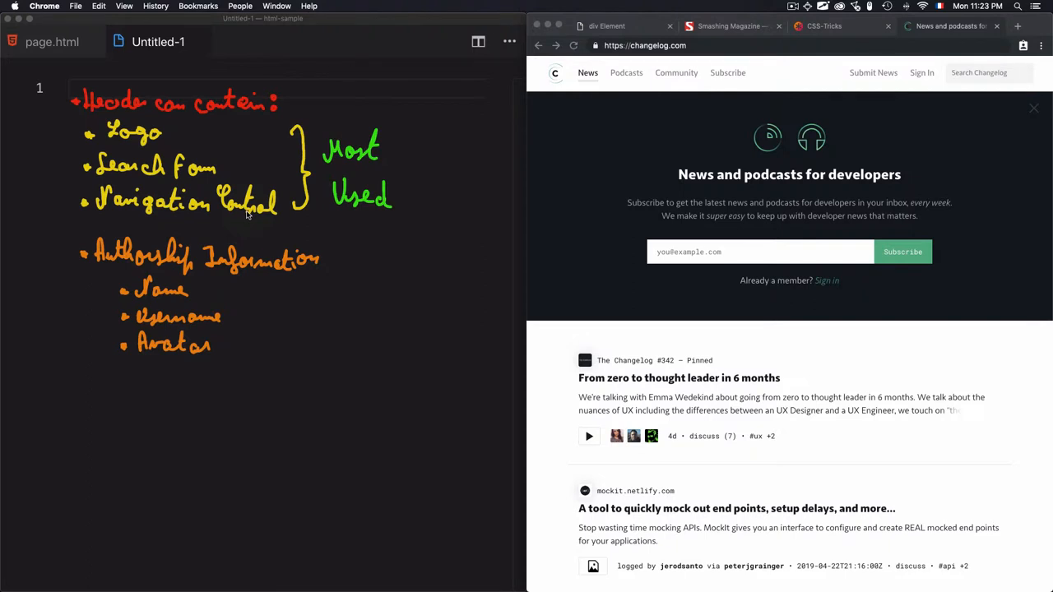
pyautogui.moveTo(107, 277)
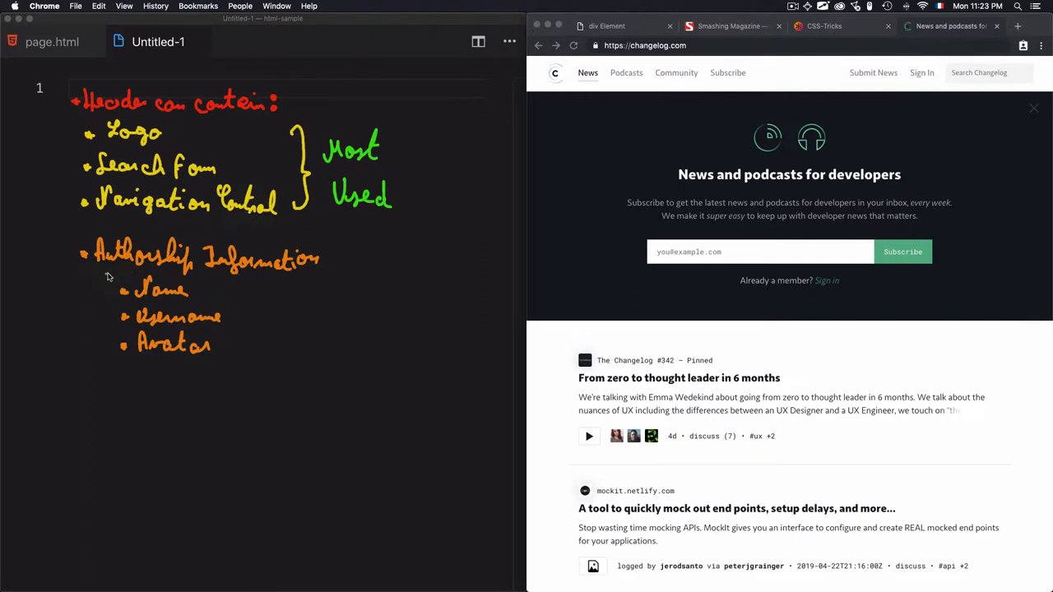
pyautogui.moveTo(172, 298)
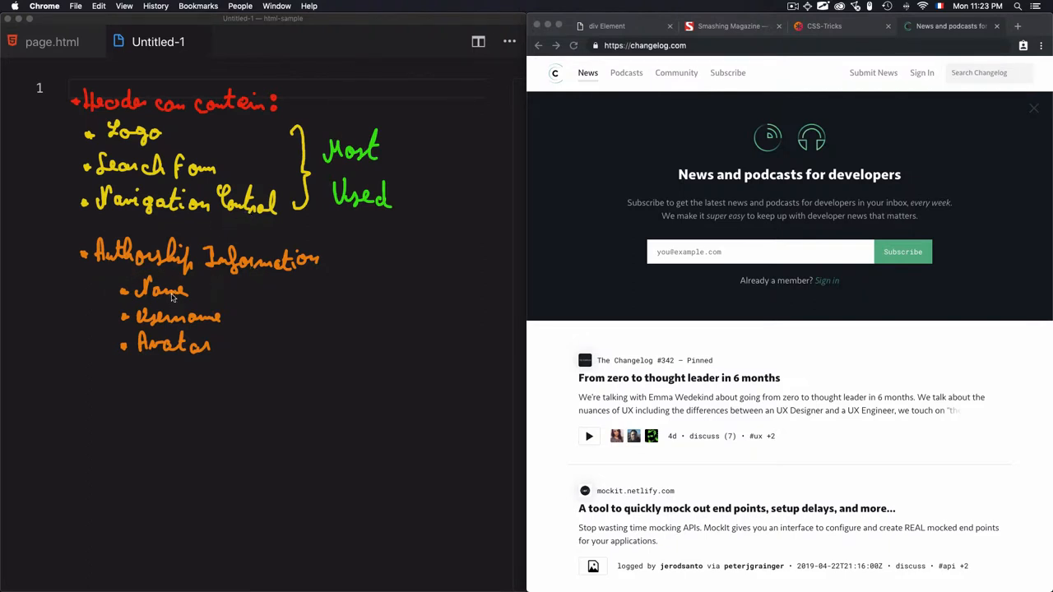
pyautogui.moveTo(177, 344)
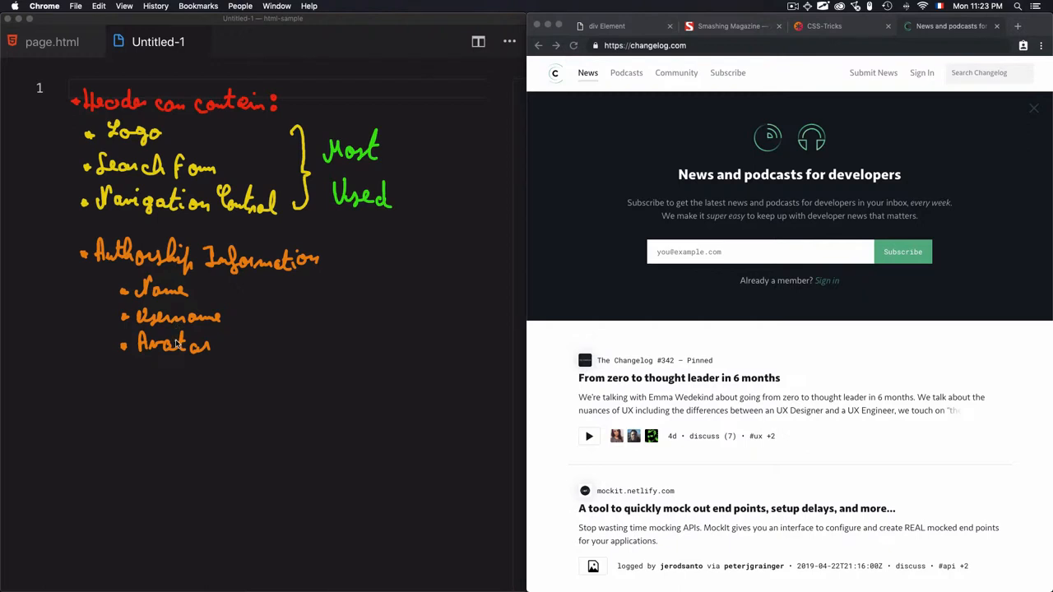
pyautogui.moveTo(127, 185)
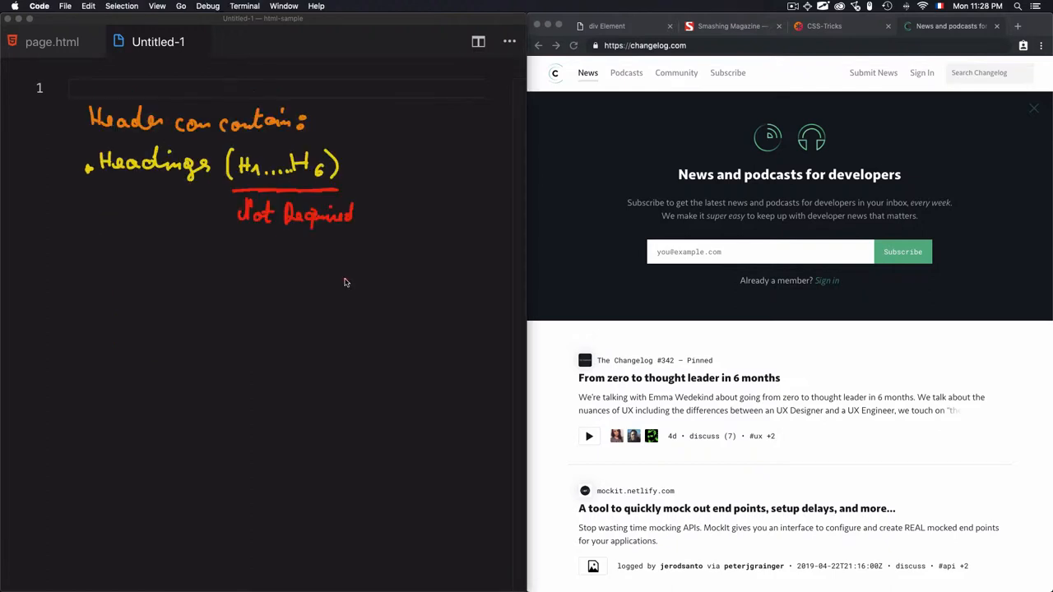
pyautogui.moveTo(249, 189)
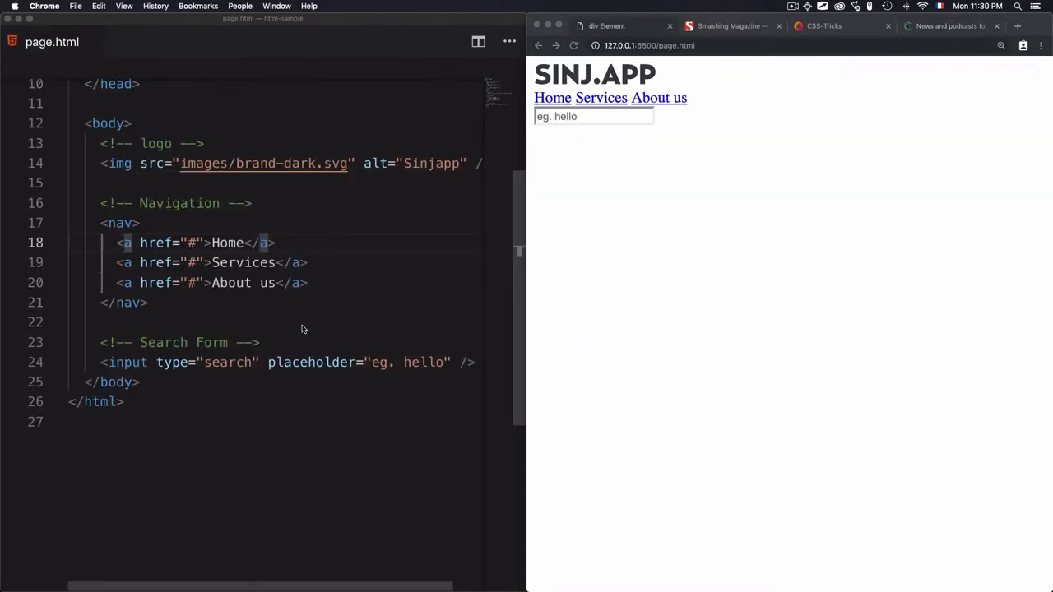
pyautogui.moveTo(132, 176)
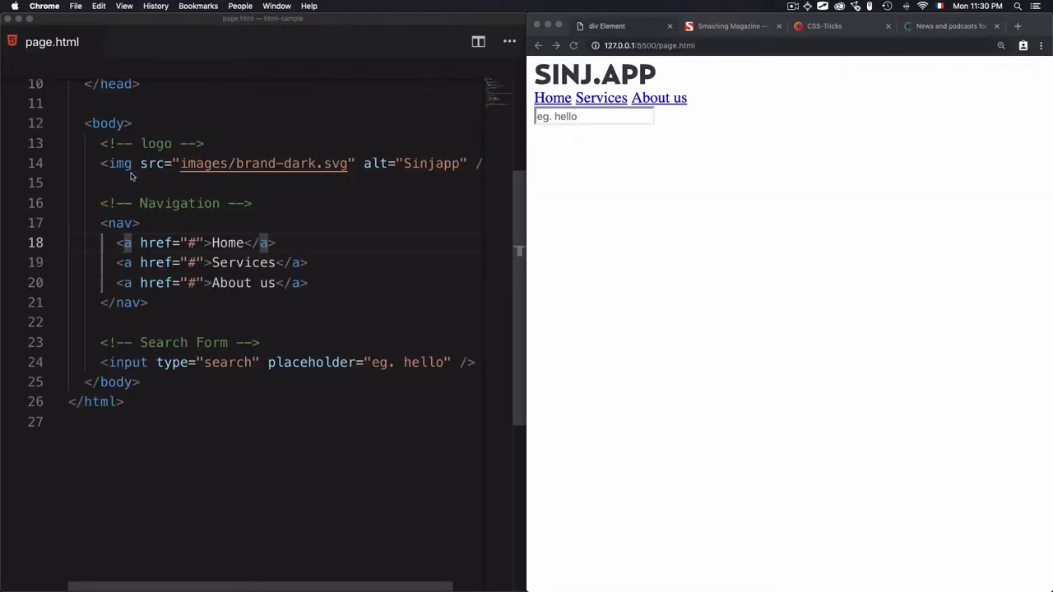
pyautogui.moveTo(107, 175)
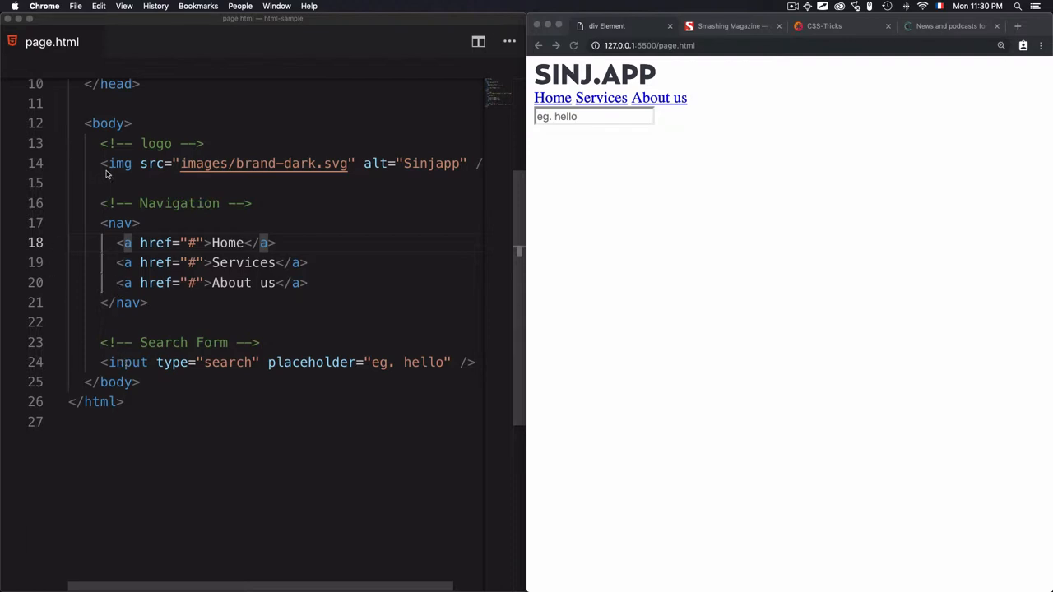
pyautogui.moveTo(125, 170)
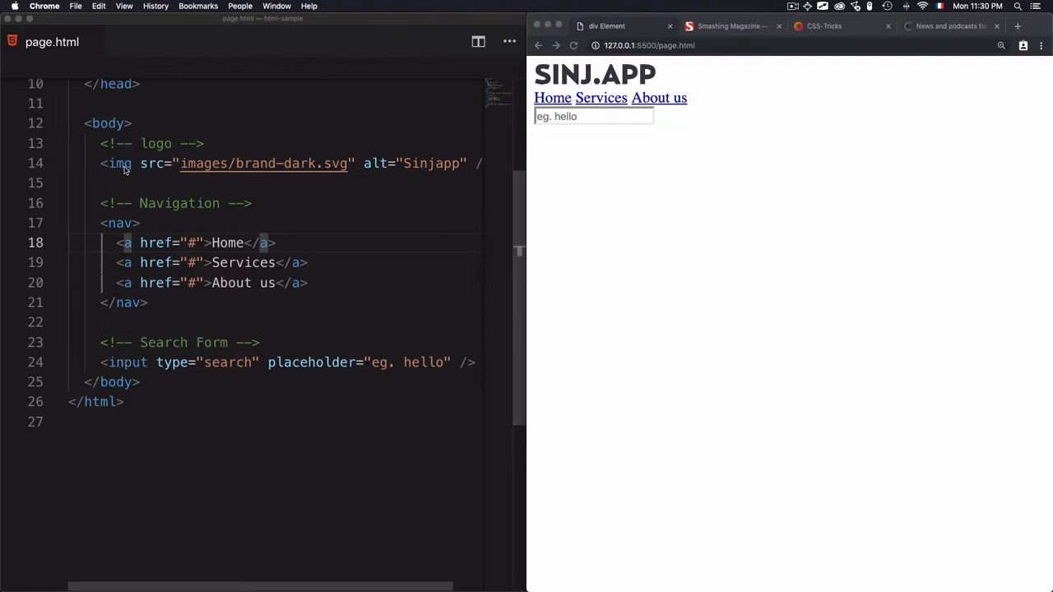
pyautogui.moveTo(165, 297)
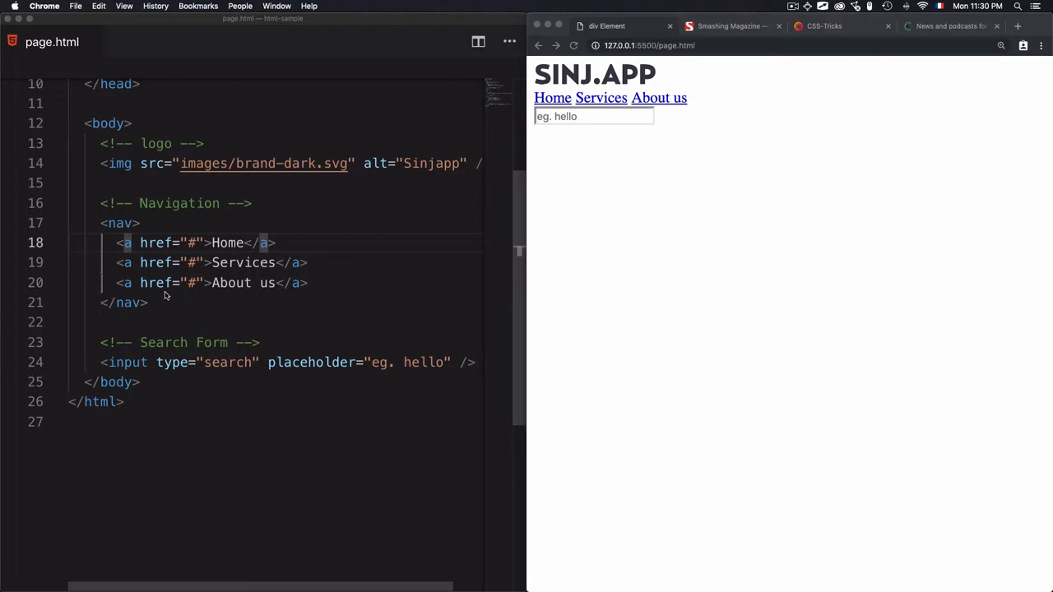
pyautogui.moveTo(116, 229)
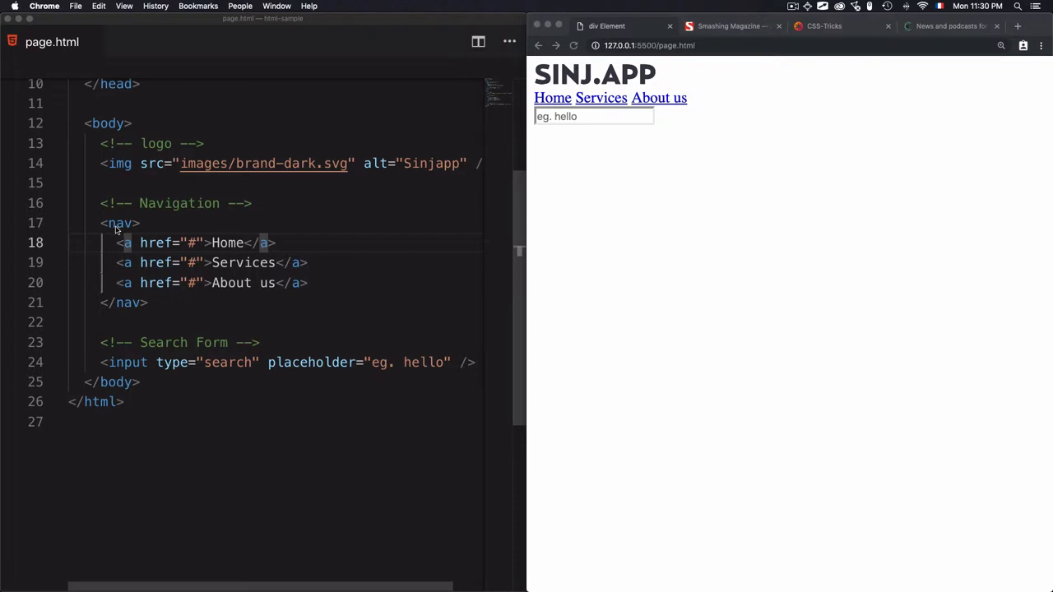
pyautogui.moveTo(136, 366)
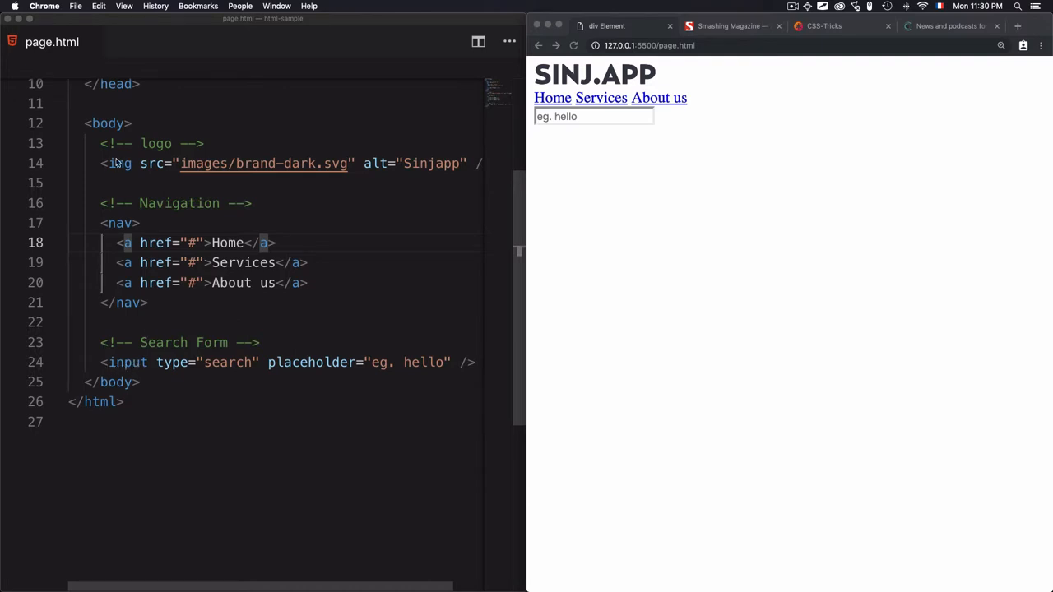
pyautogui.moveTo(111, 136)
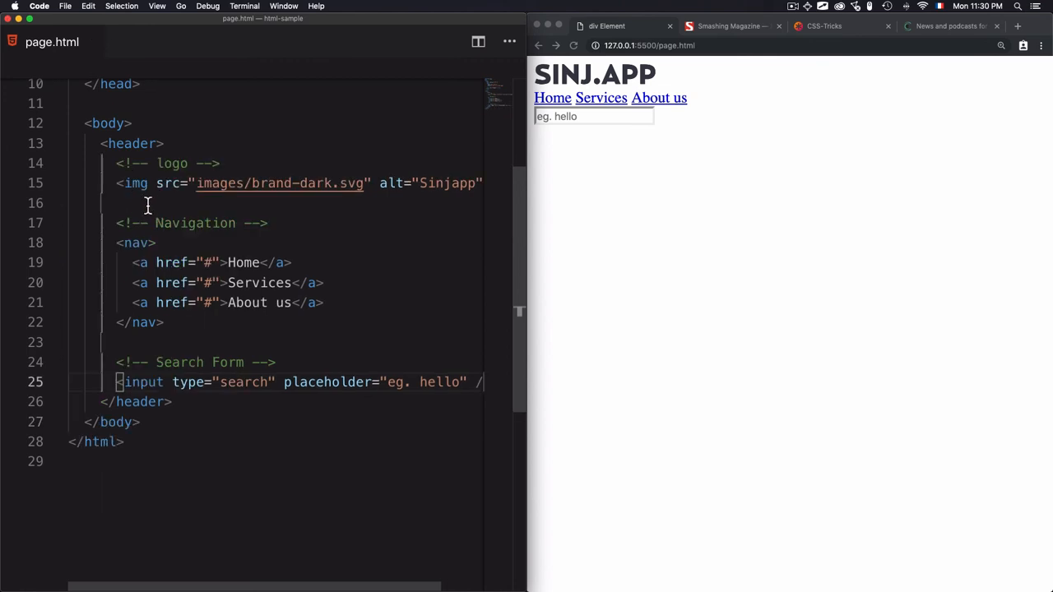
pyautogui.moveTo(136, 242)
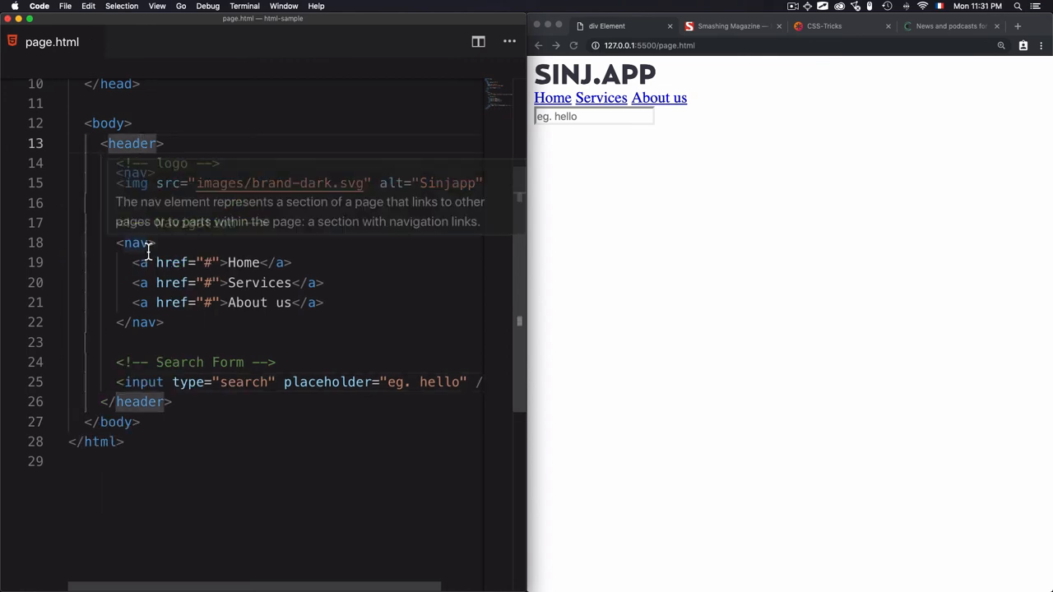
pyautogui.moveTo(141, 263)
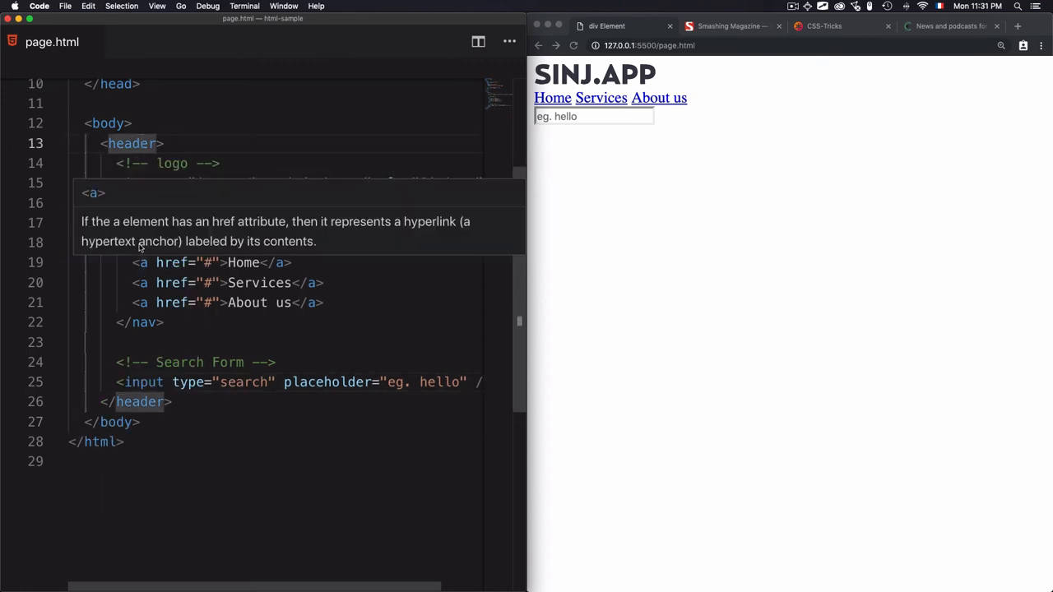